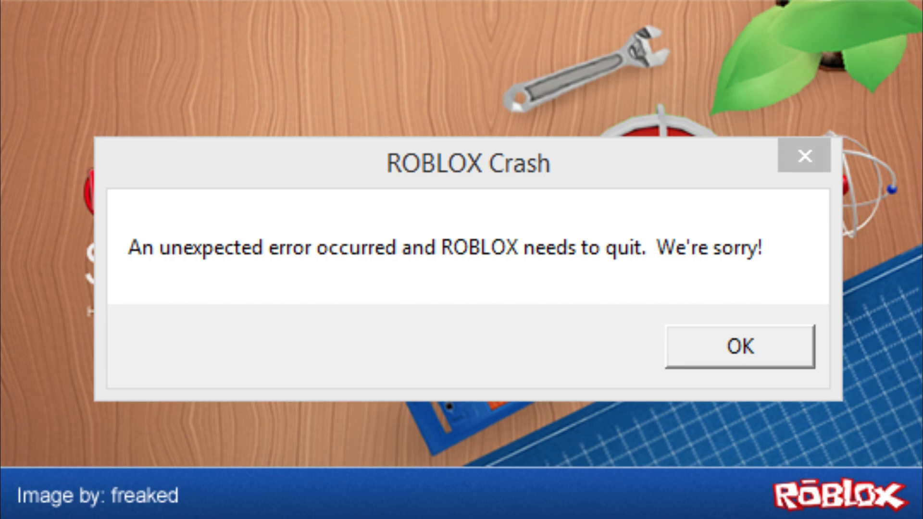
left_click(740, 346)
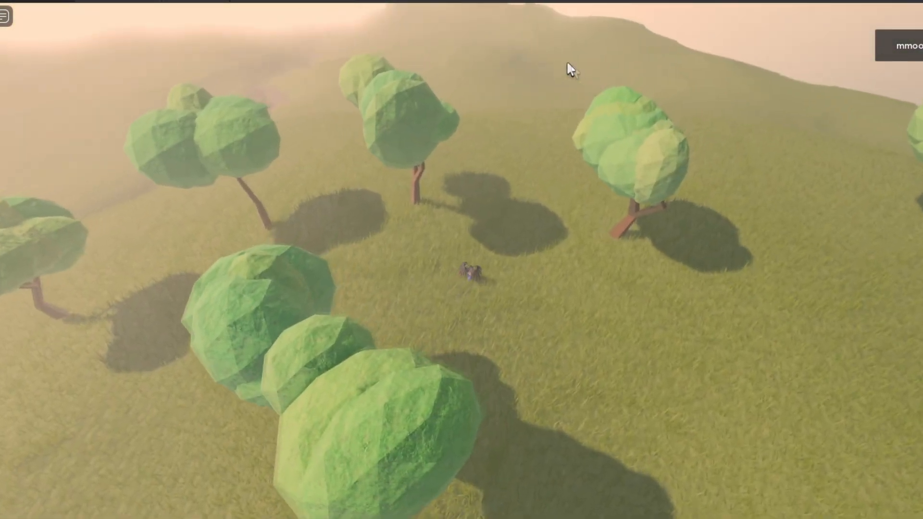
mouse_move(542, 80)
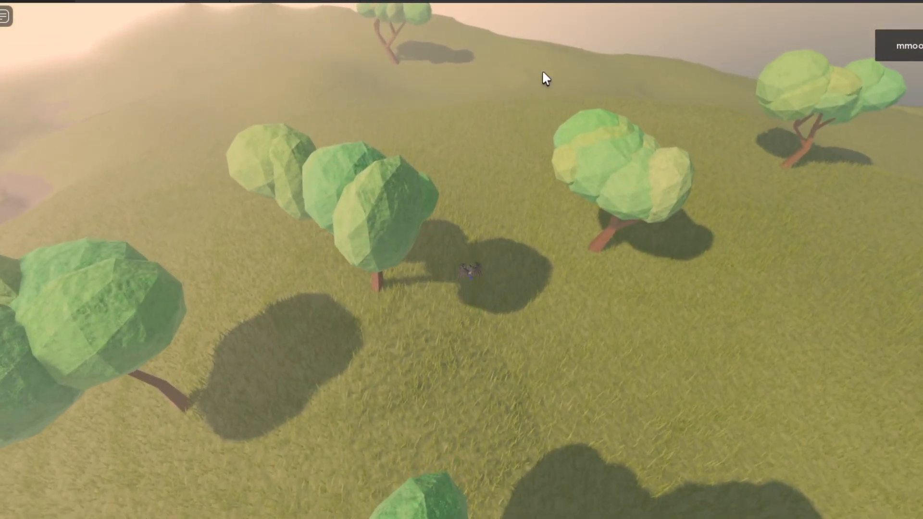